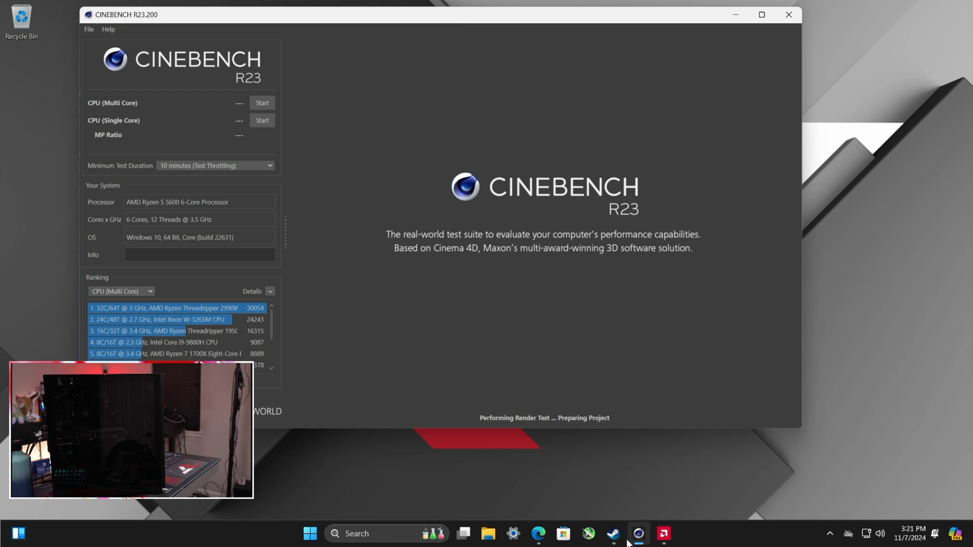
Step: Start the CPU (Multi Core) render test in Cinebench R23
click(662, 535)
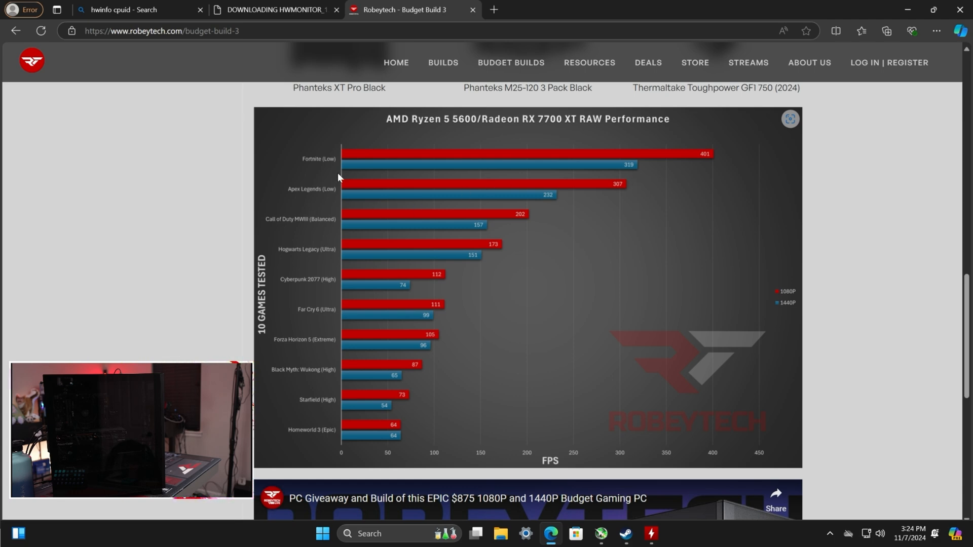
mouse_move(629, 184)
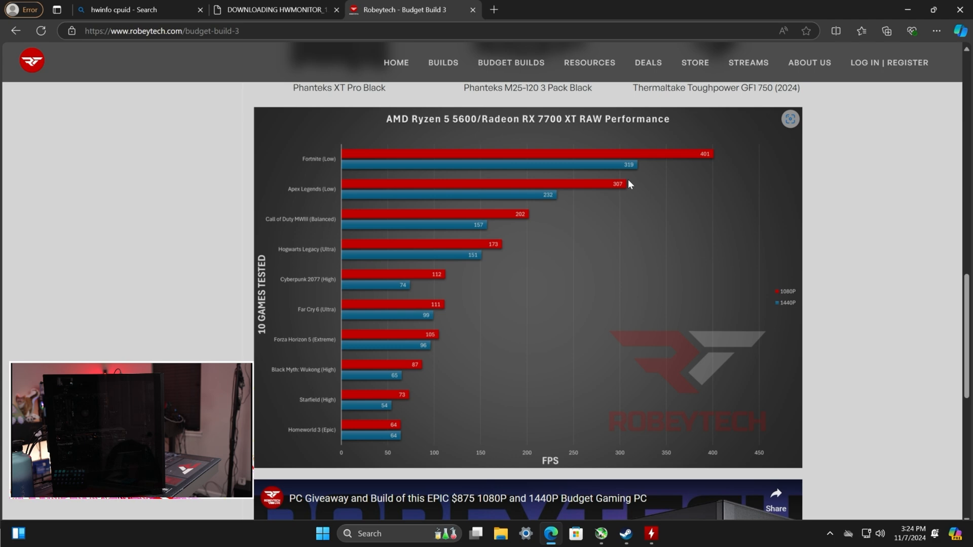
mouse_move(547, 203)
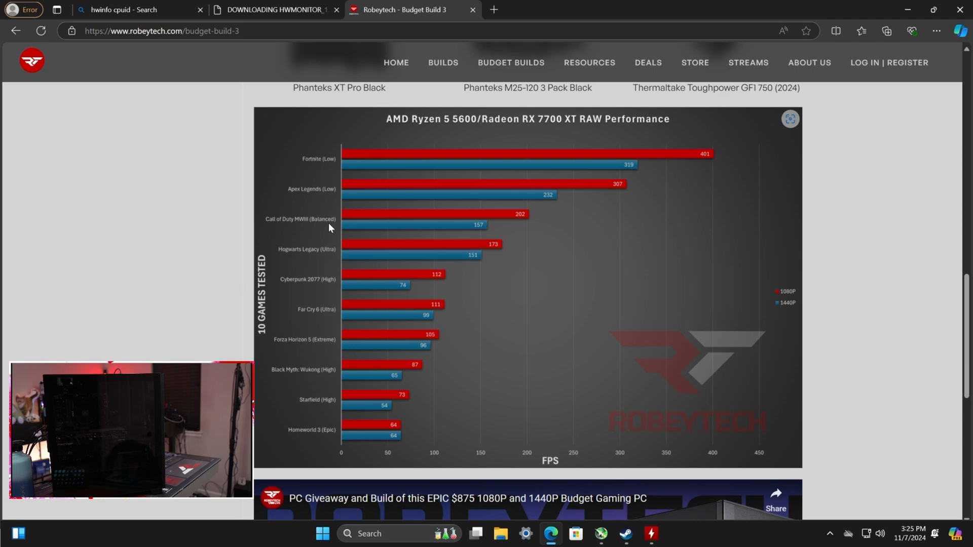
mouse_move(521, 235)
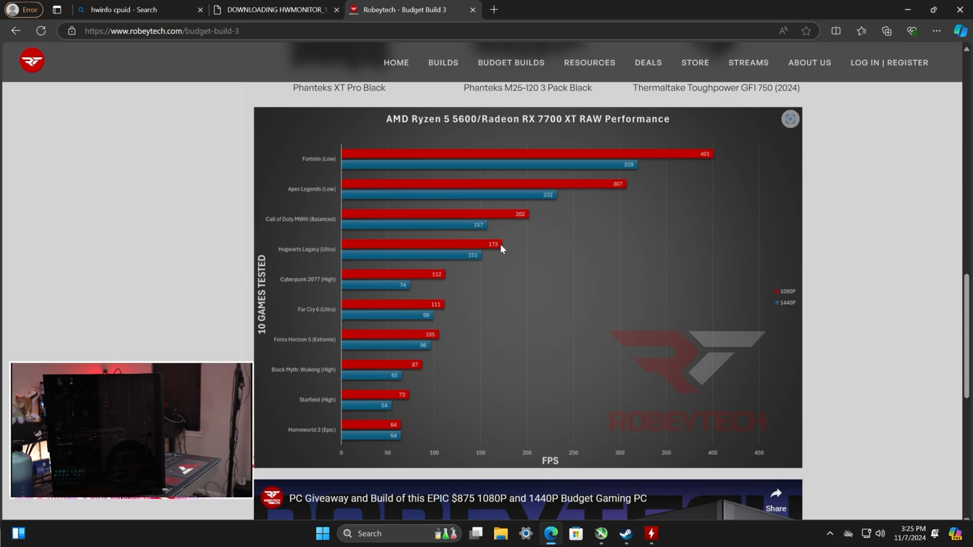
mouse_move(364, 258)
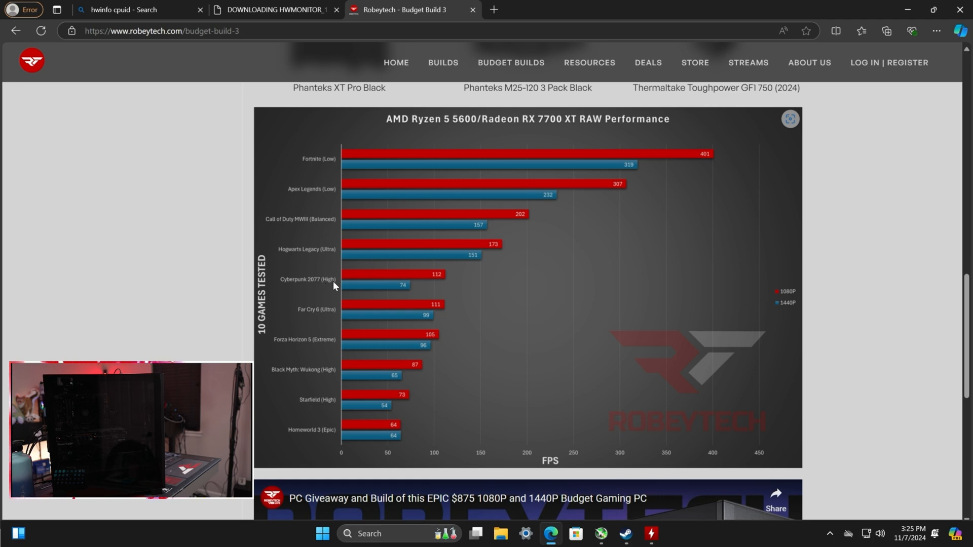
mouse_move(452, 284)
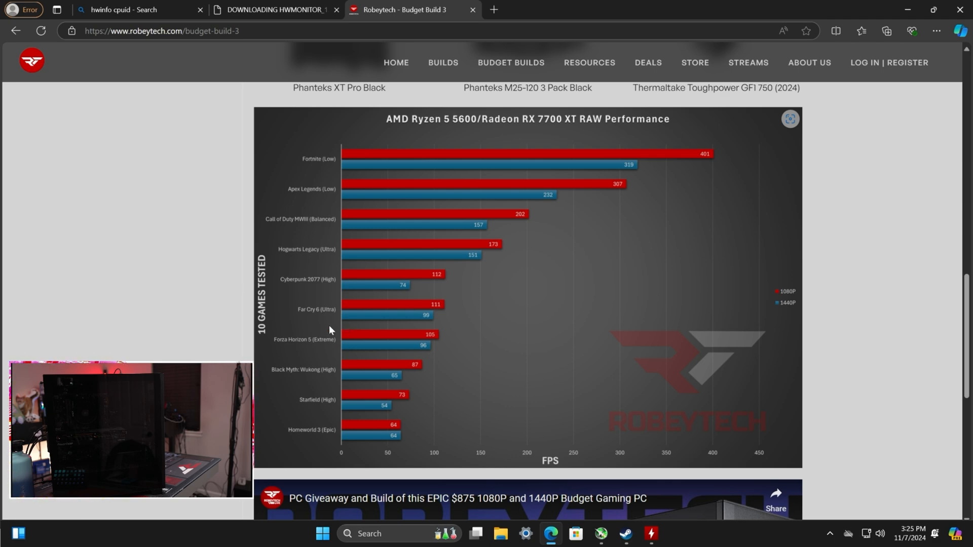
mouse_move(447, 312)
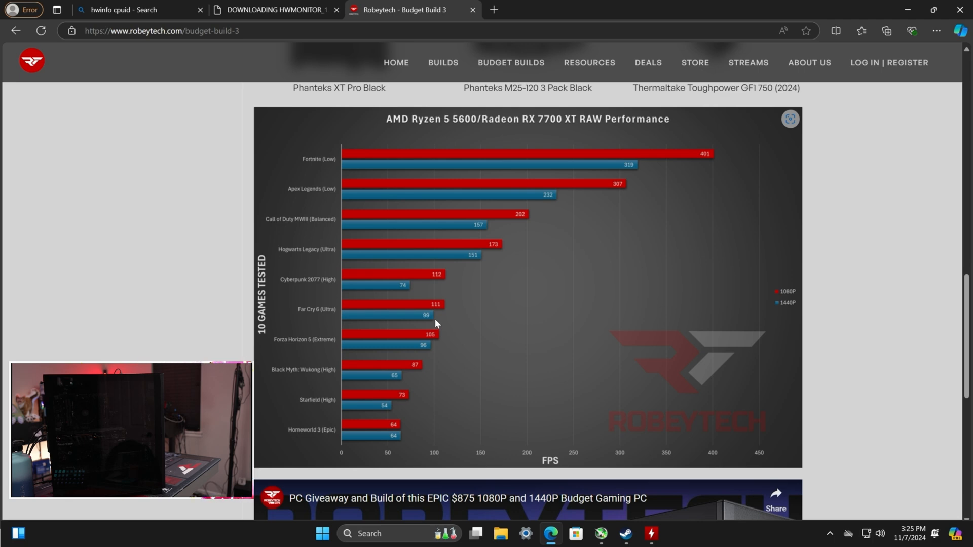
mouse_move(303, 349)
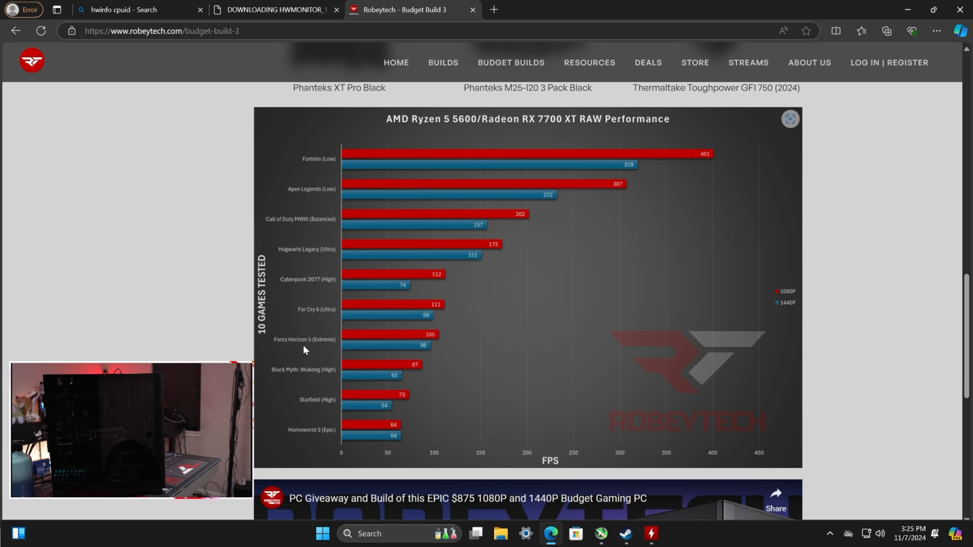
mouse_move(342, 345)
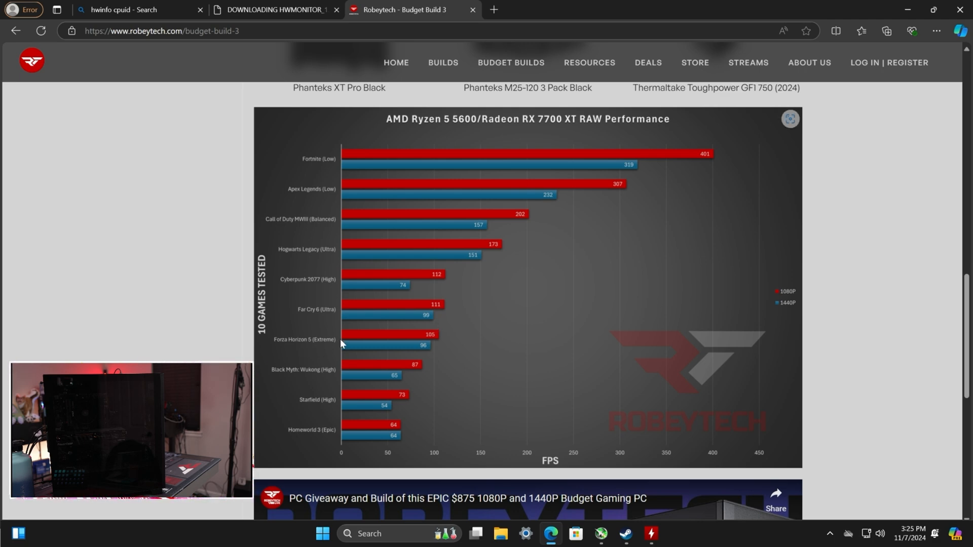
mouse_move(433, 341)
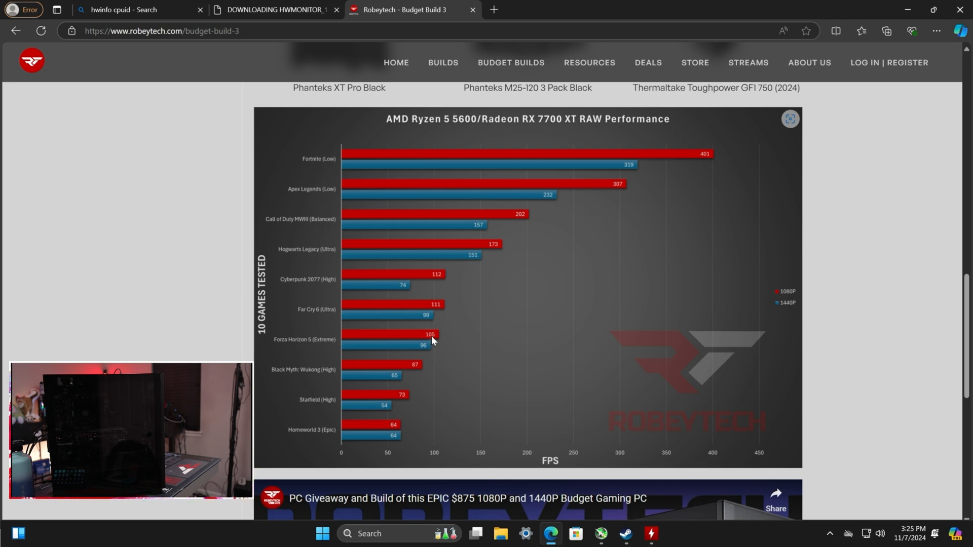
mouse_move(422, 351)
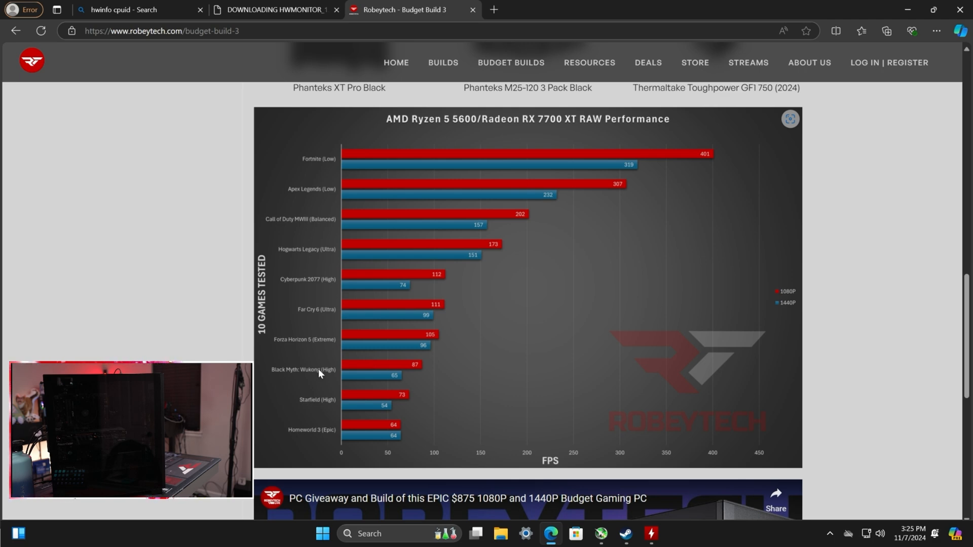
mouse_move(421, 374)
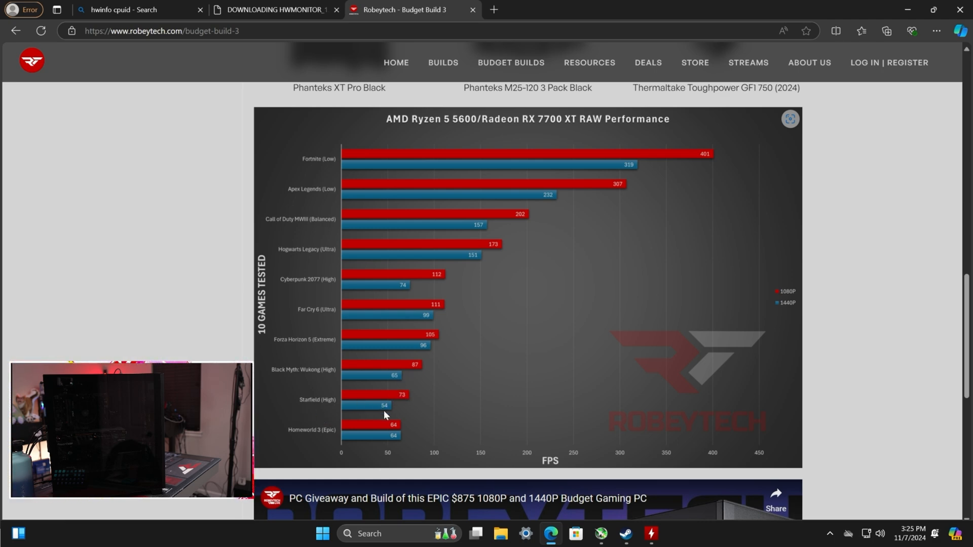
mouse_move(414, 417)
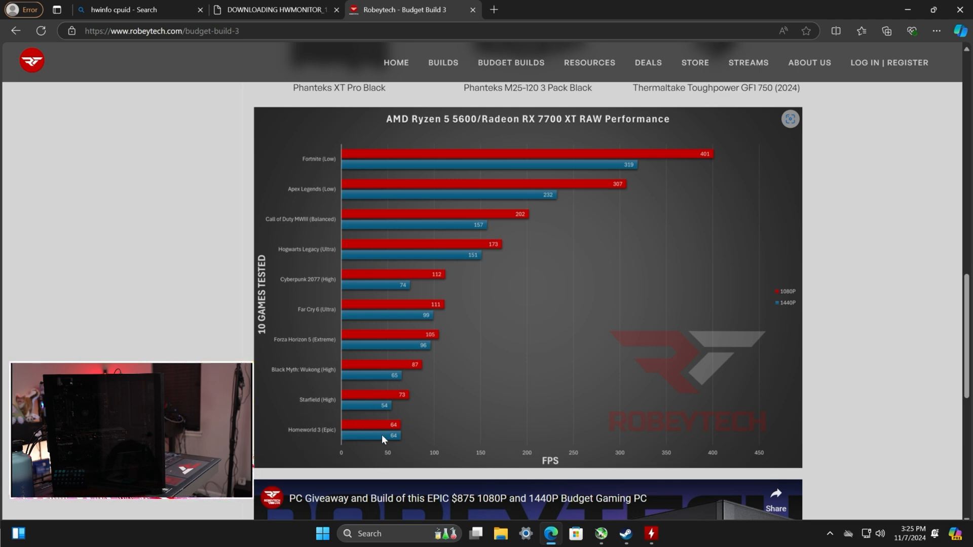
mouse_move(379, 427)
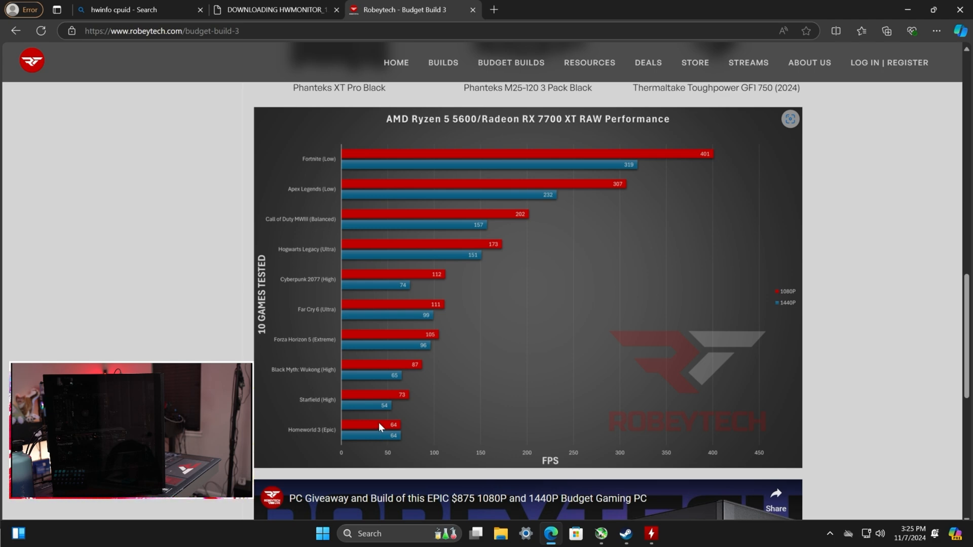
Step: Launch Cyberpunk 2077 from the Steam library under Perf Benchmarks
click(601, 534)
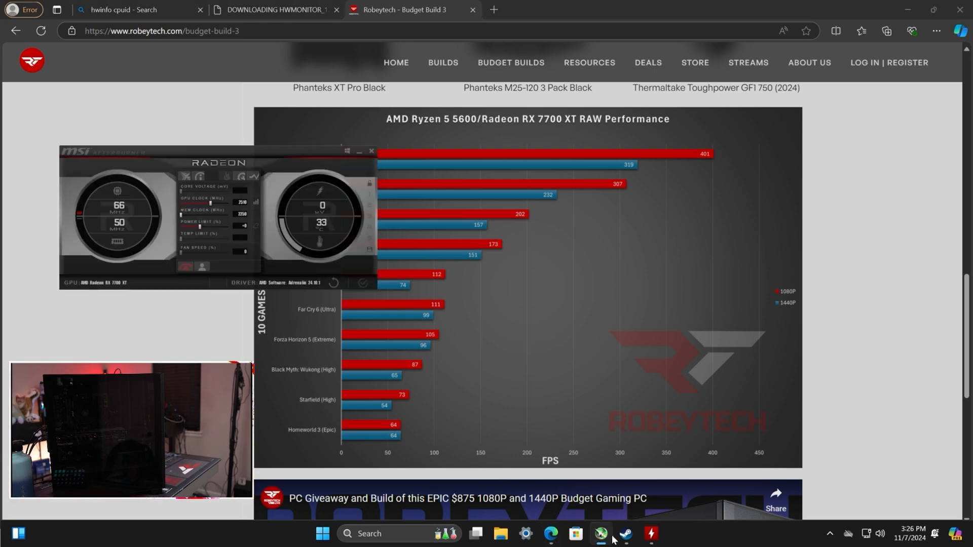
click(625, 537)
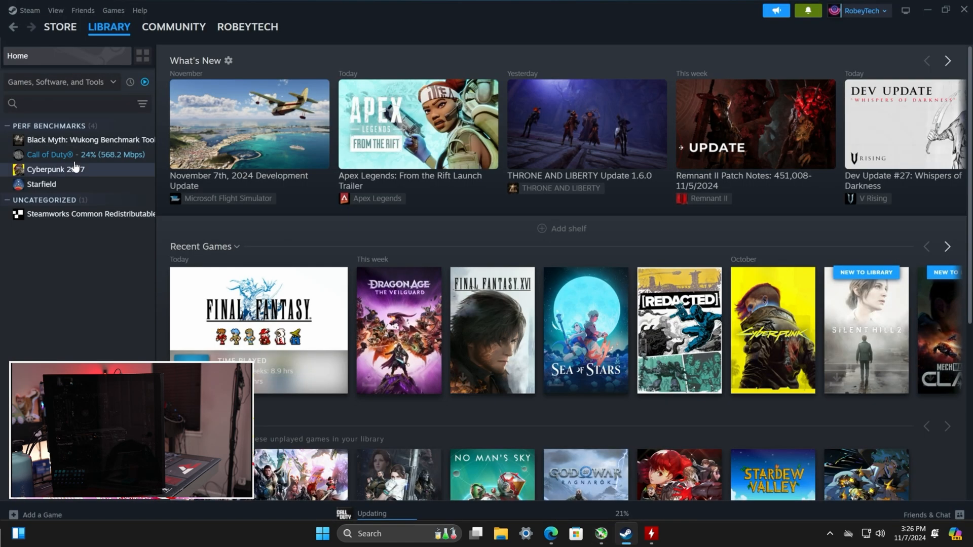
click(55, 170)
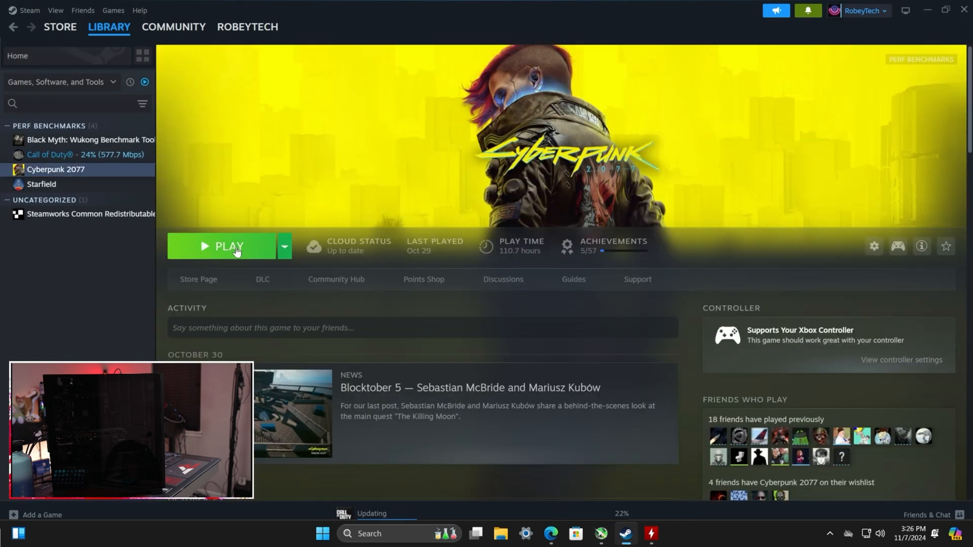
click(228, 246)
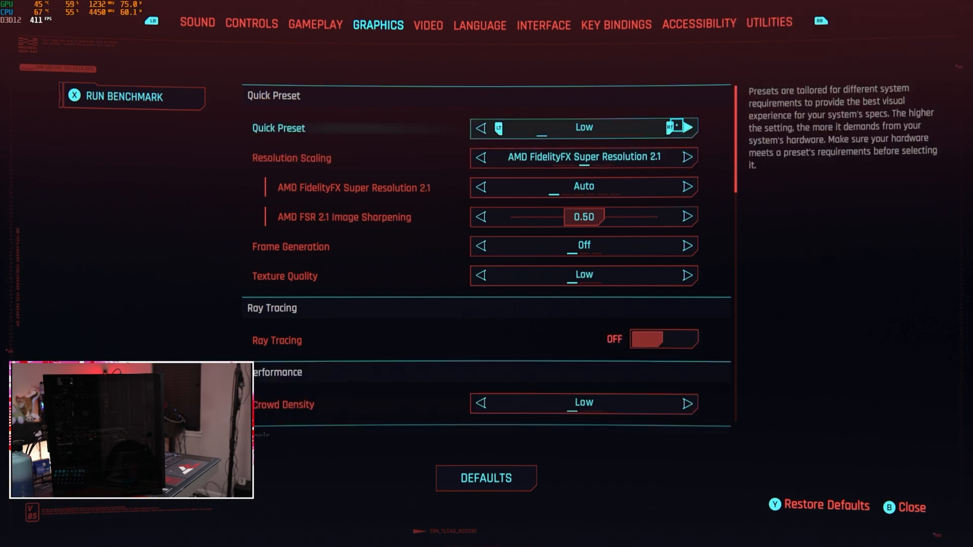
Step: Cycle the graphics quick preset from Low through High and Steam Deck to Ultra
click(687, 128)
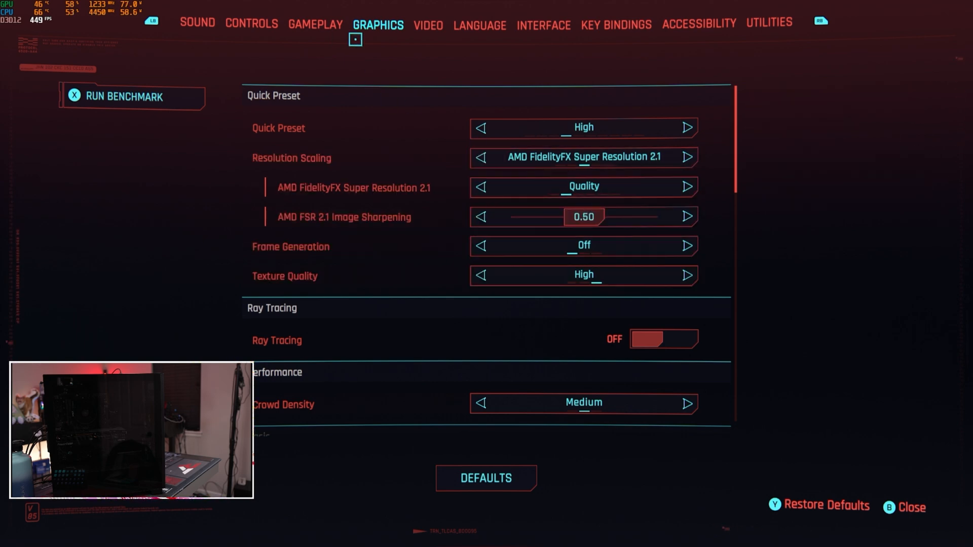
scroll(down, 3)
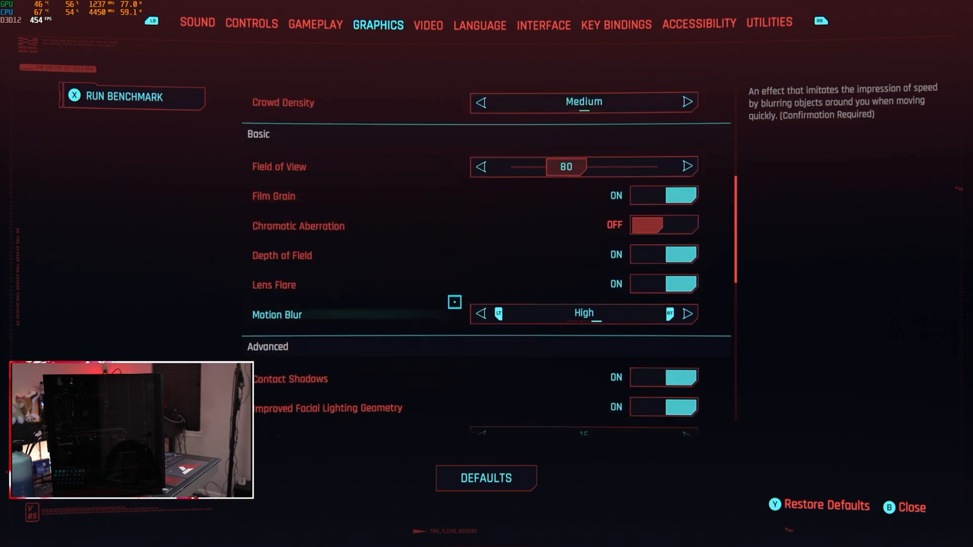
scroll(down, 3)
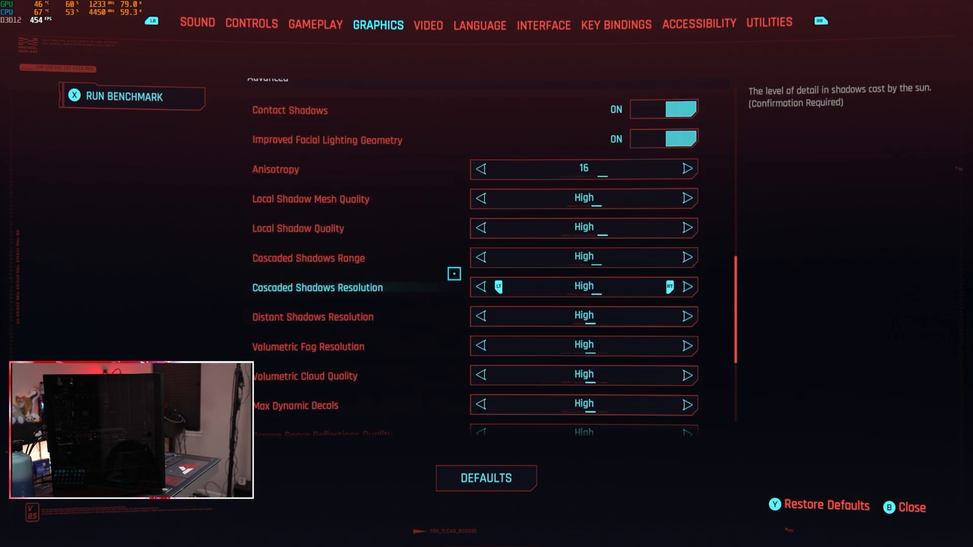
scroll(up, 3)
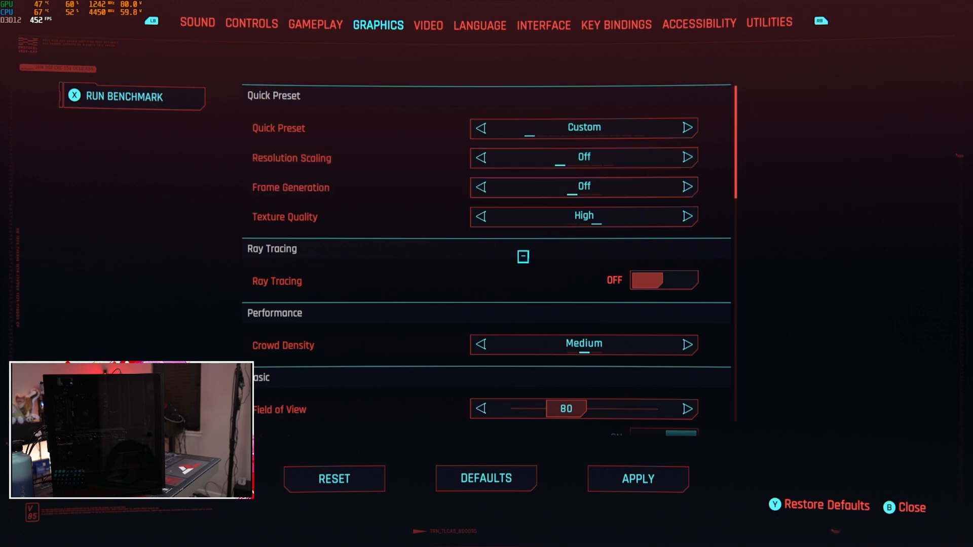
mouse_move(583, 127)
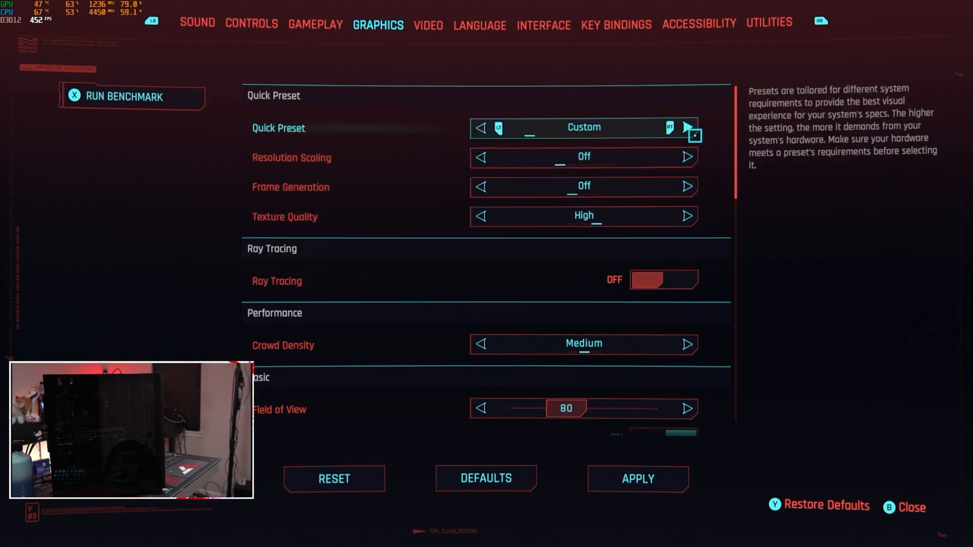
click(686, 127)
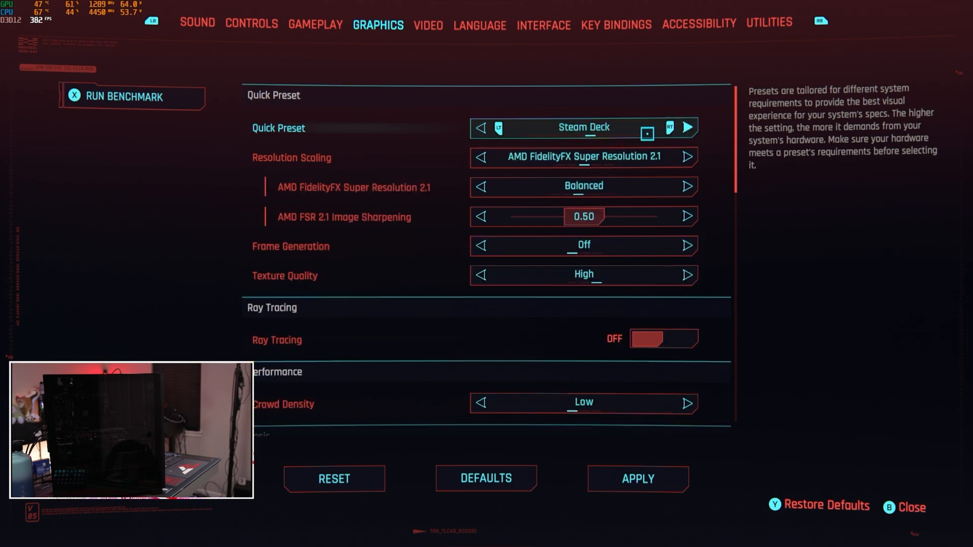
click(687, 128)
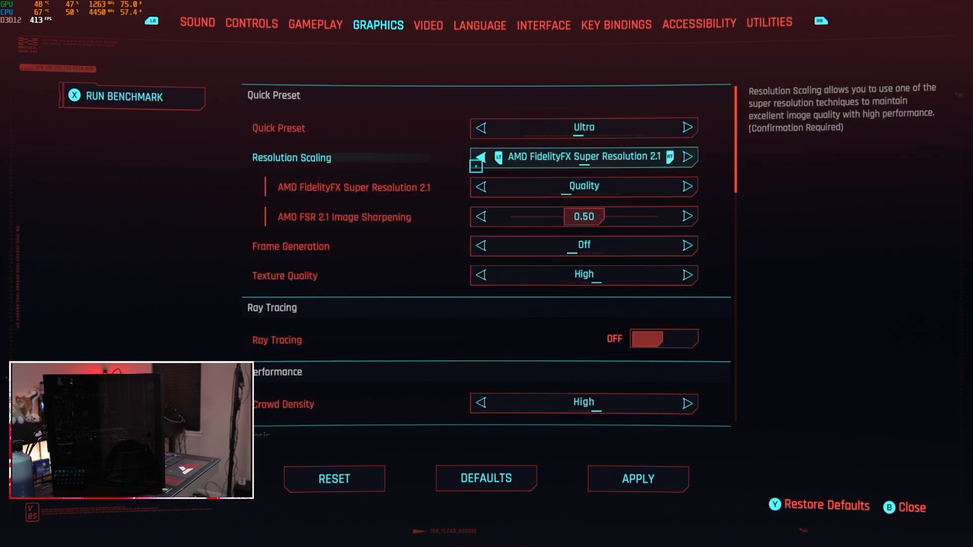